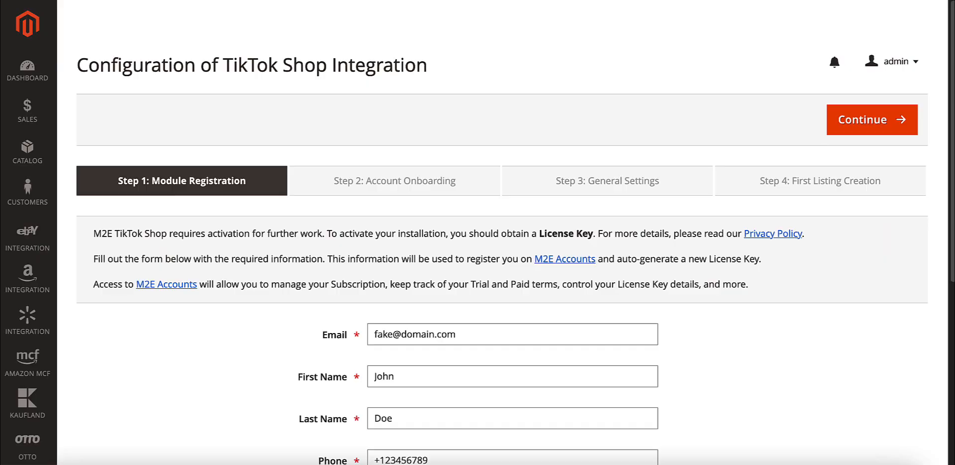
Submit the module registration and continue onboarding with the United Kingdom account type
scroll(down, 3)
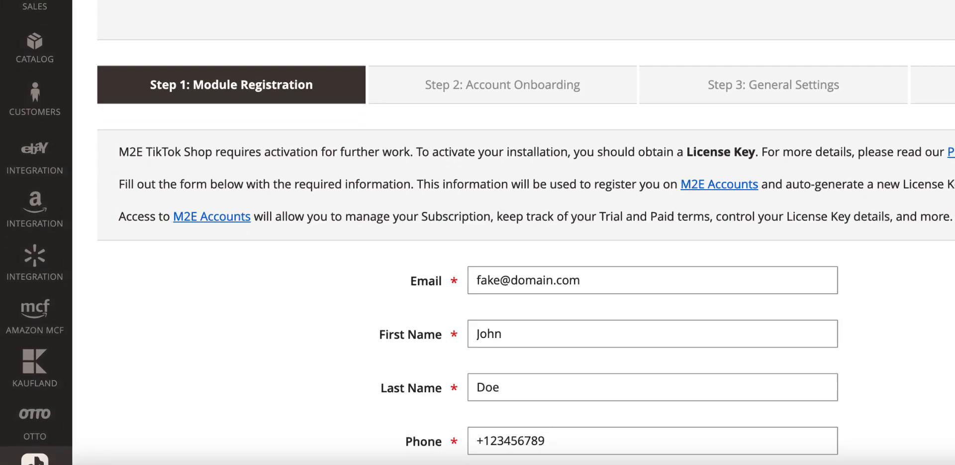
scroll(down, 3)
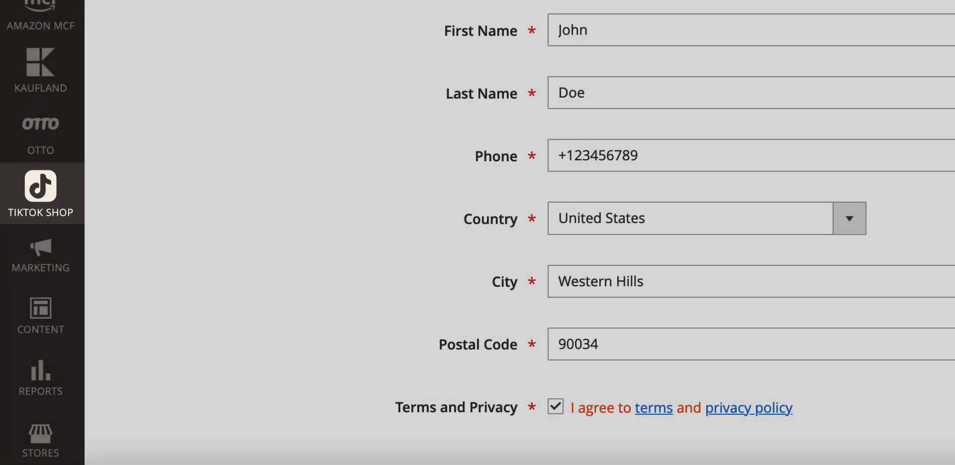
scroll(up, 3)
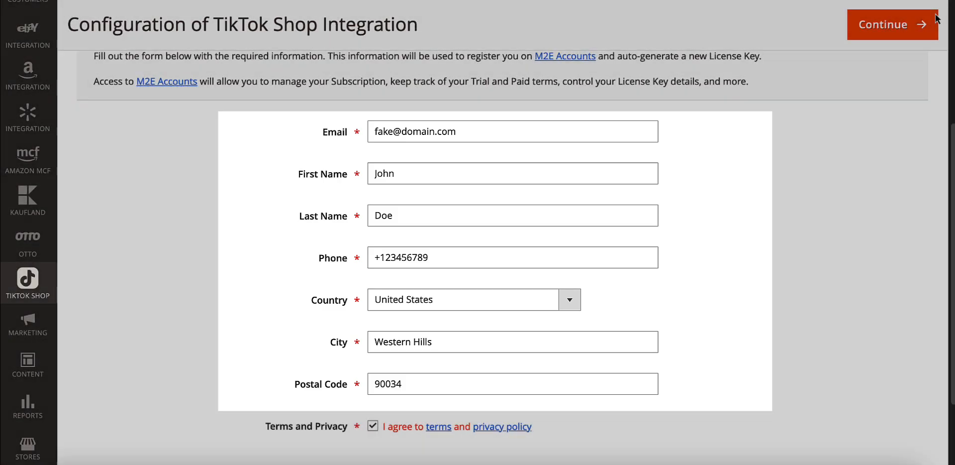
scroll(down, 3)
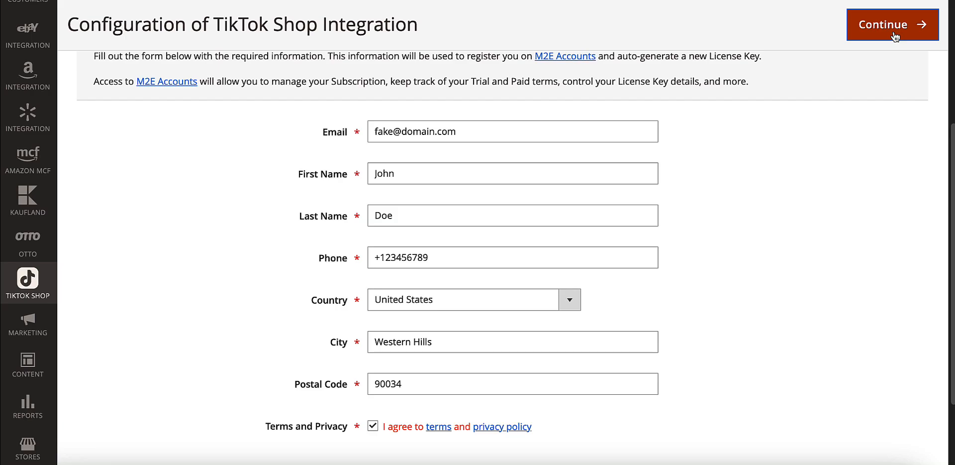
click(892, 24)
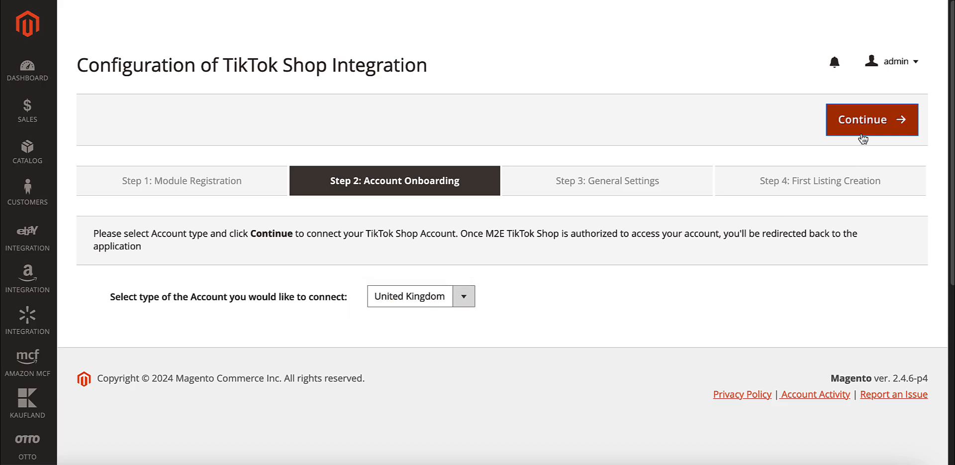
click(872, 120)
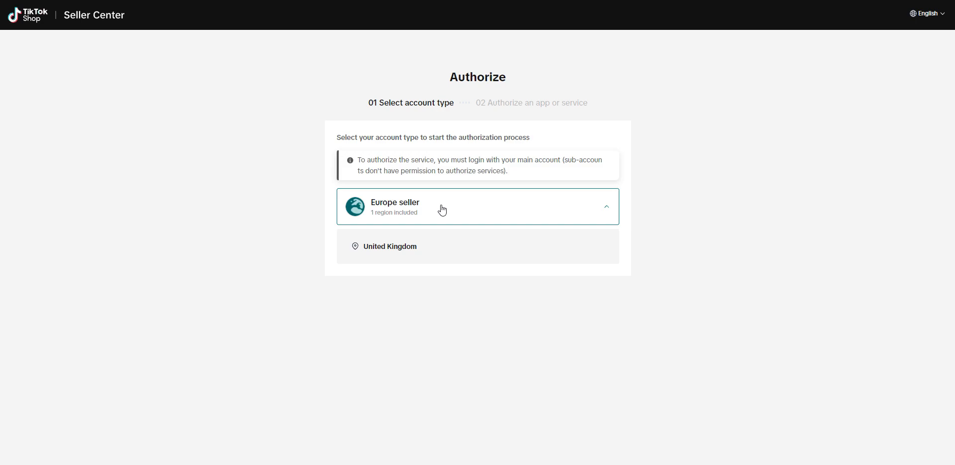
Choose Europe seller, then proceed with the United Kingdom region
click(390, 247)
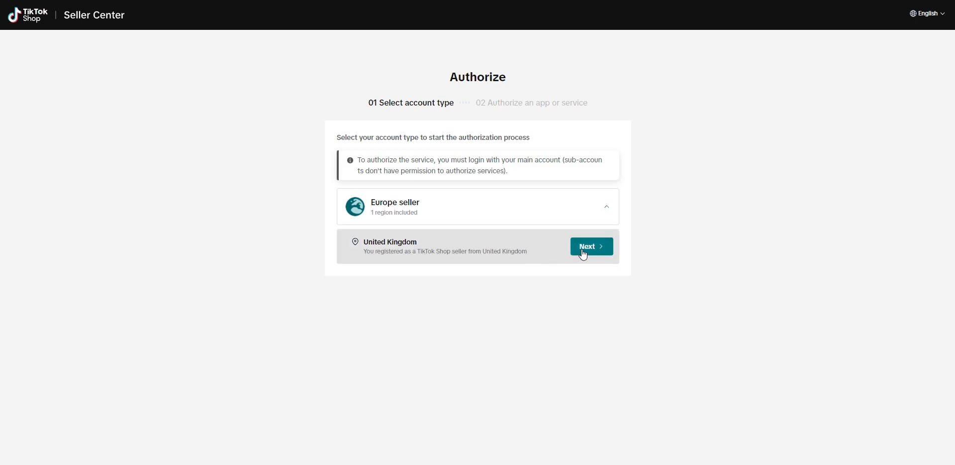
mouse_move(564, 318)
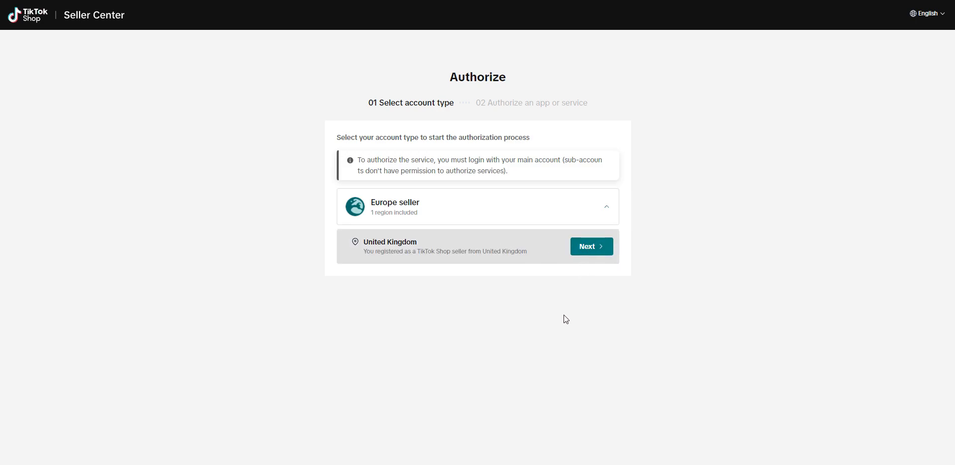
click(590, 247)
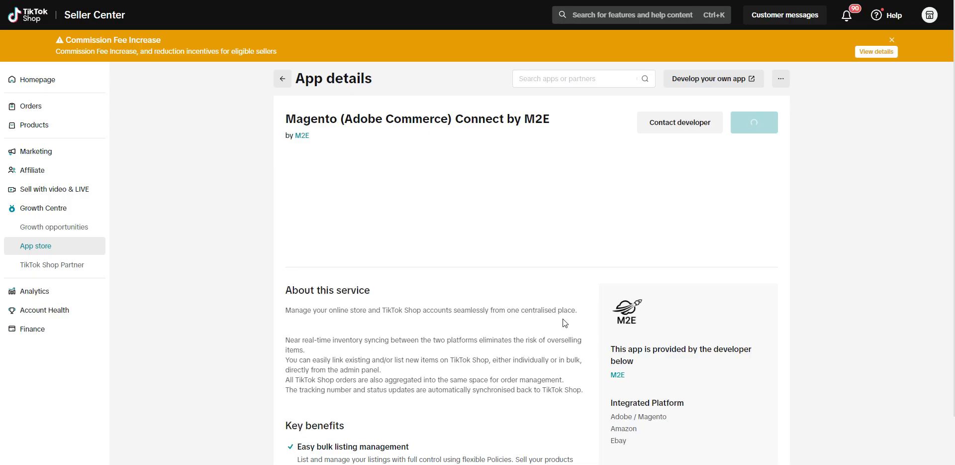
Renew and authorise the M2E app for the m2eseller GB shop, consenting to data sharing
click(754, 122)
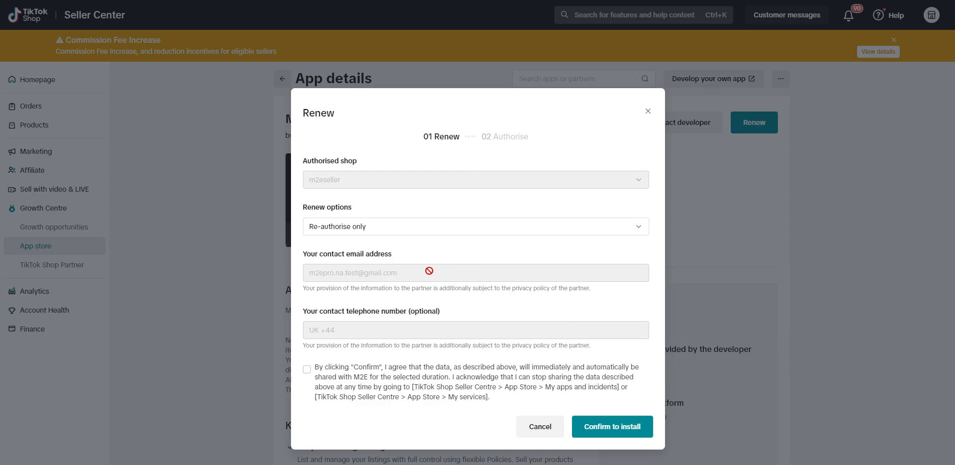
click(307, 370)
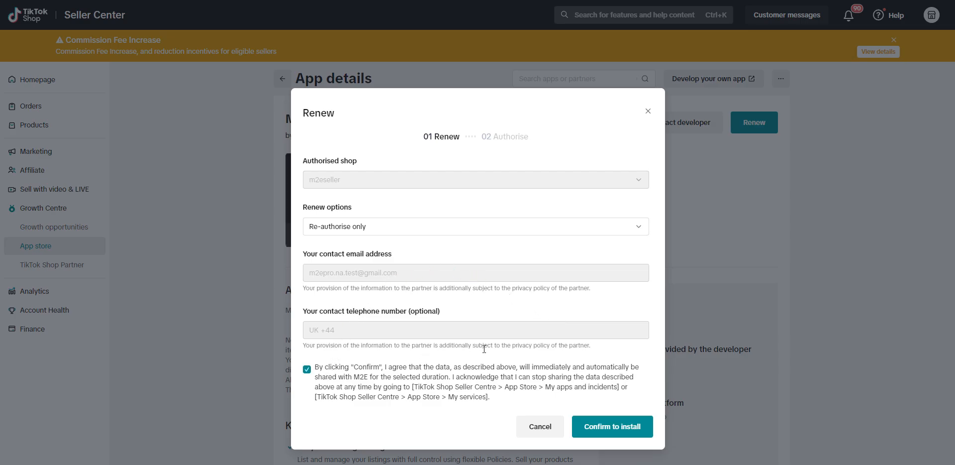
click(611, 426)
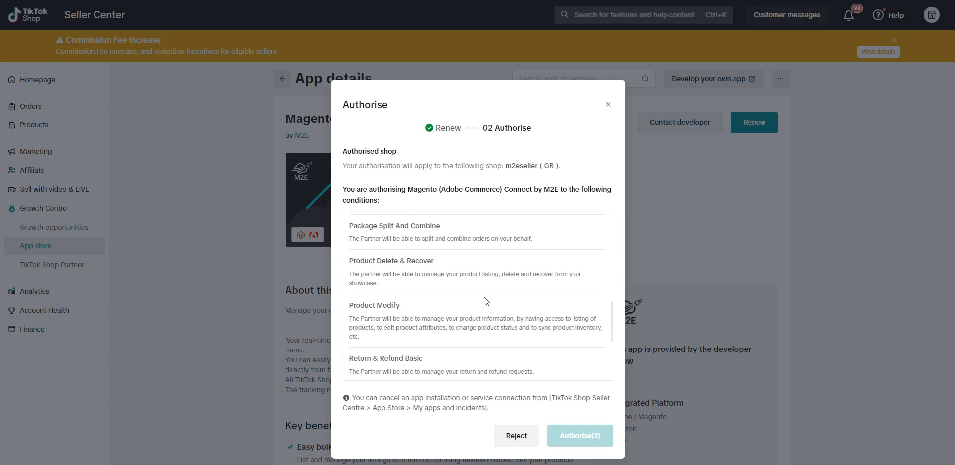
scroll(down, 3)
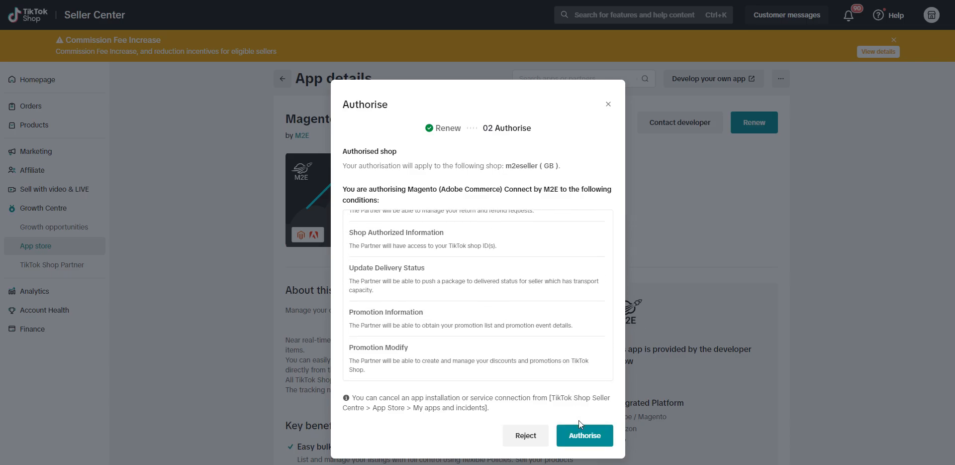
click(583, 435)
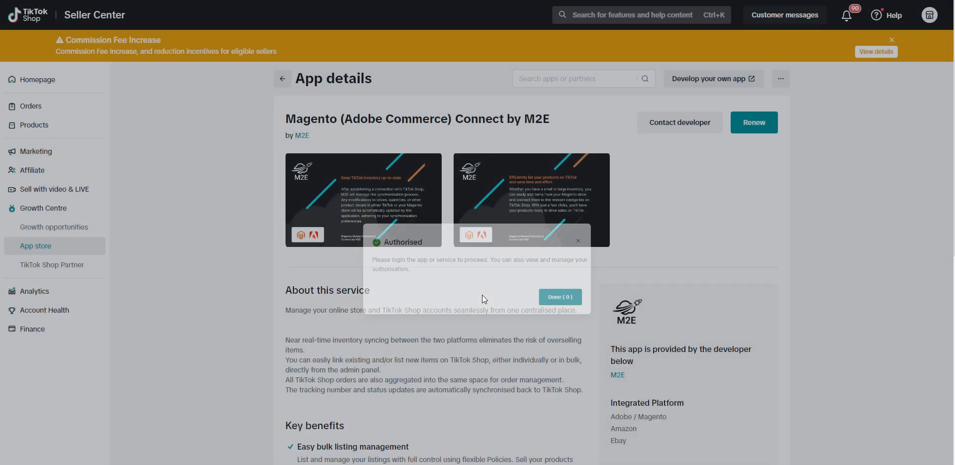
click(558, 296)
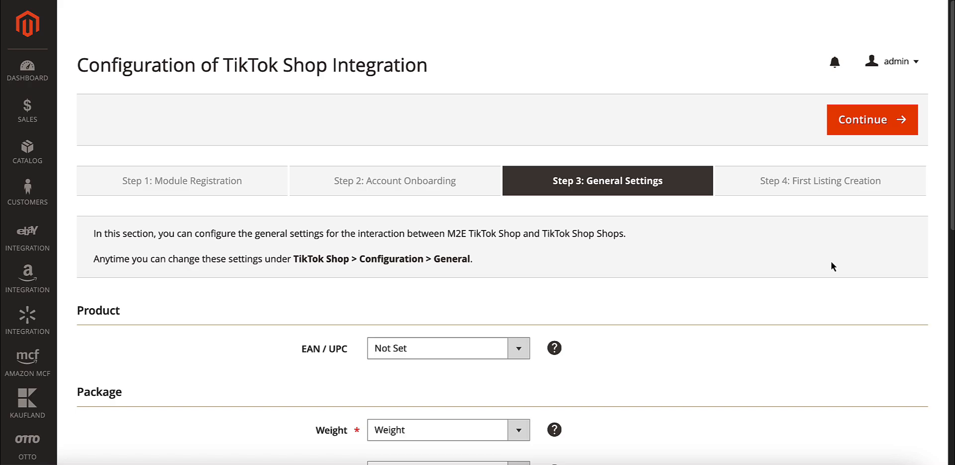
Set the product EAN / UPC identifier to the EAN attribute
scroll(down, 3)
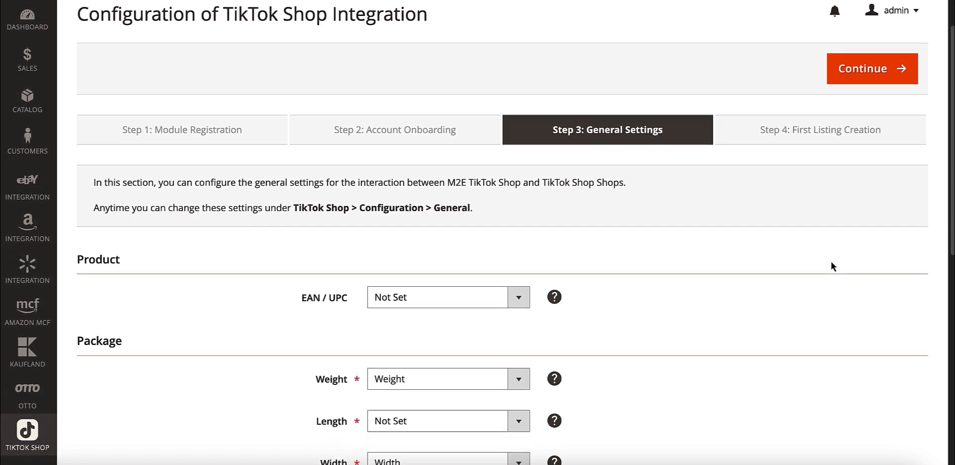
scroll(down, 3)
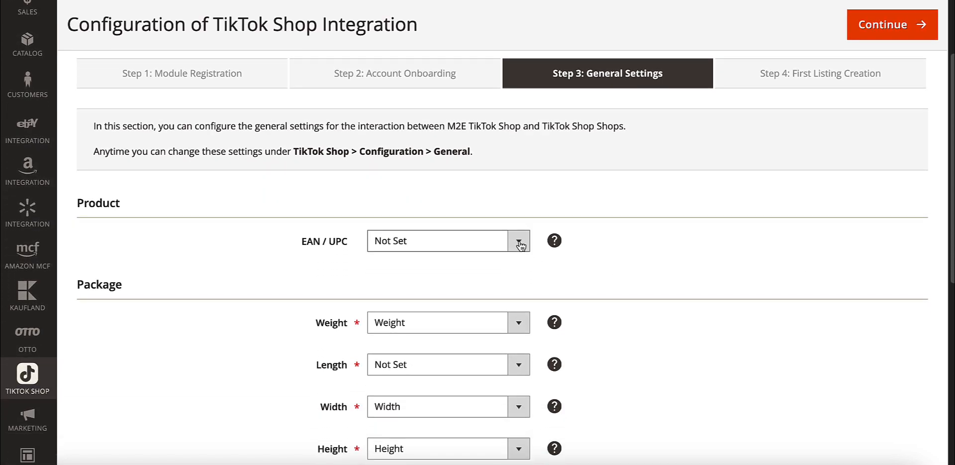
click(519, 240)
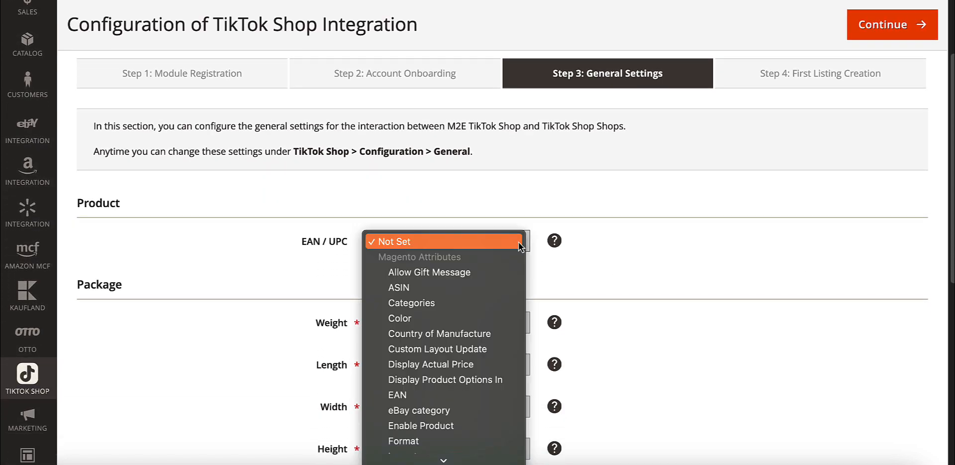
mouse_move(397, 394)
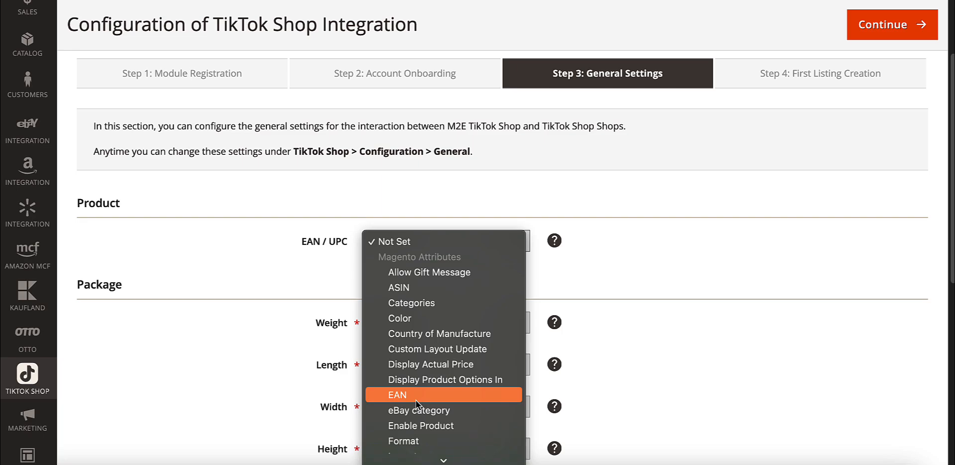
click(397, 394)
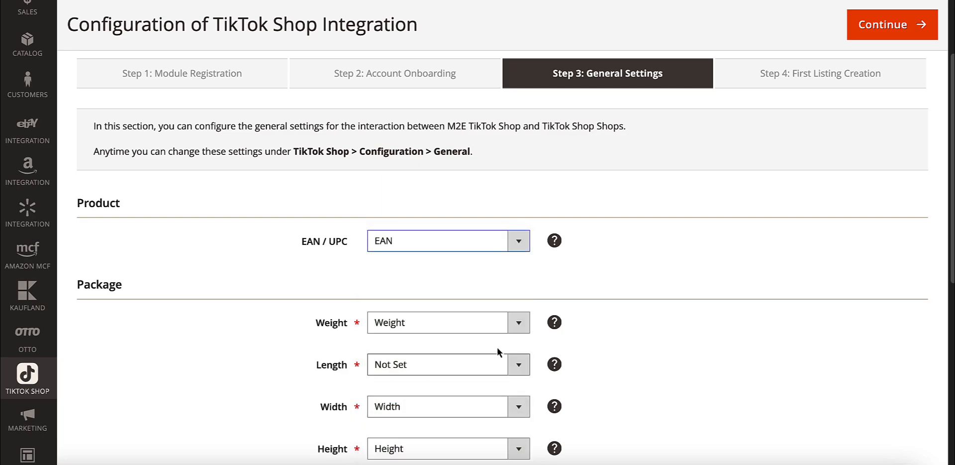
scroll(down, 3)
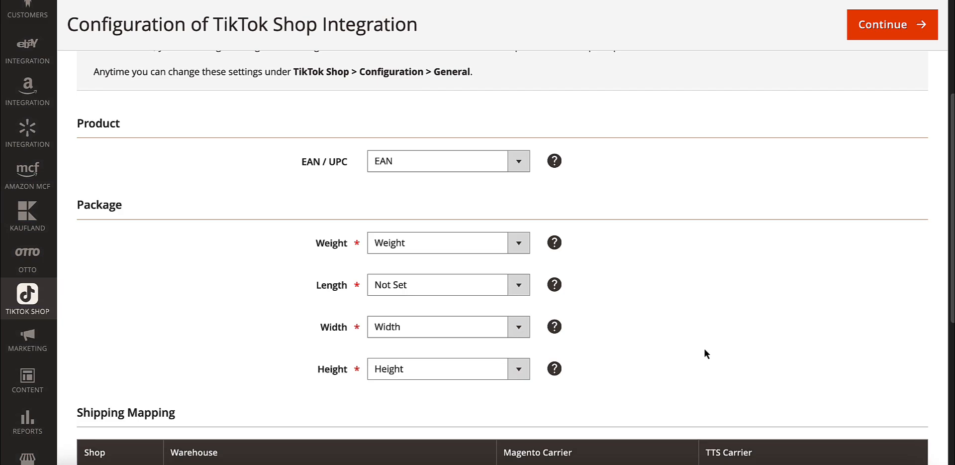
scroll(down, 3)
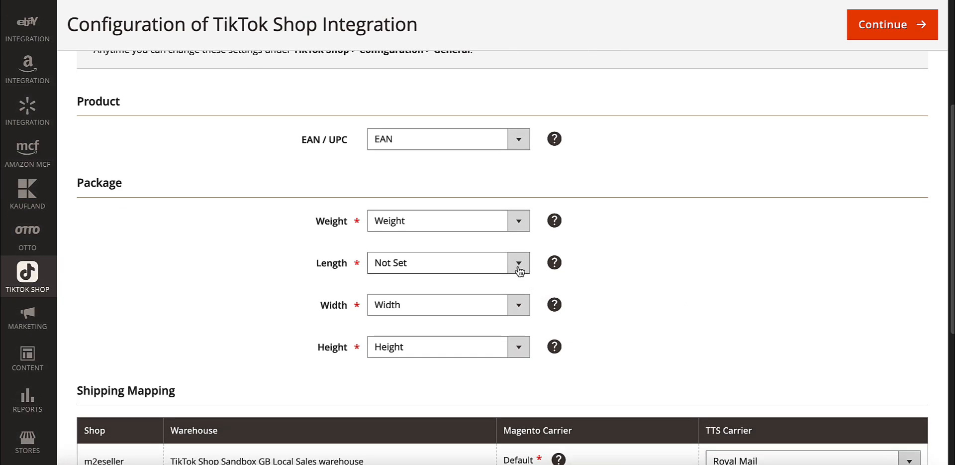
Set the package Length to Custom Value and enter 45
click(517, 263)
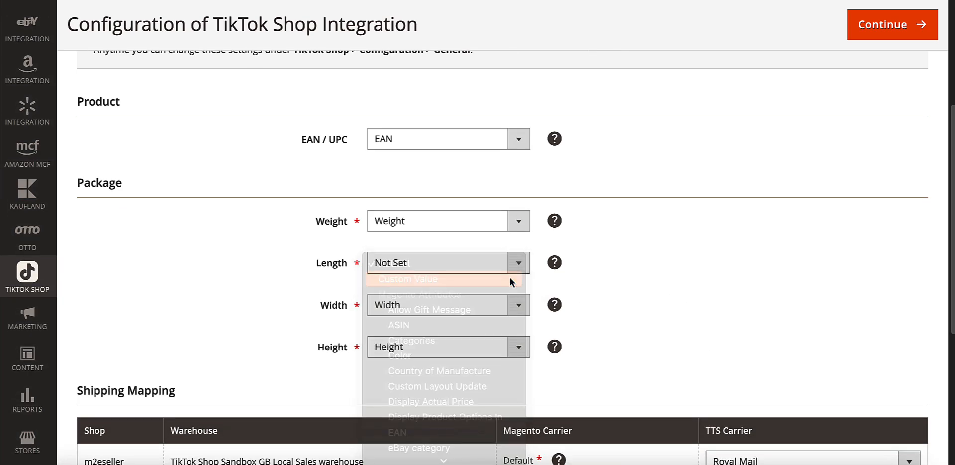
click(408, 279)
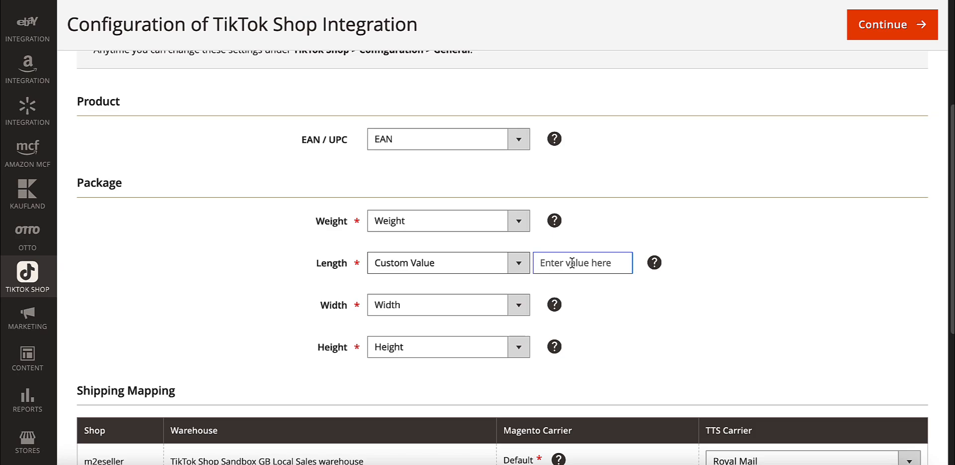
text(45)
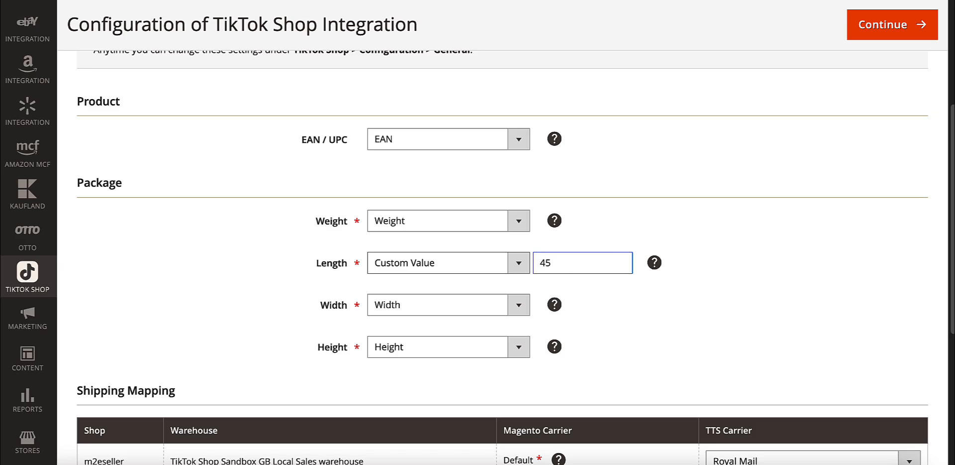
mouse_move(674, 312)
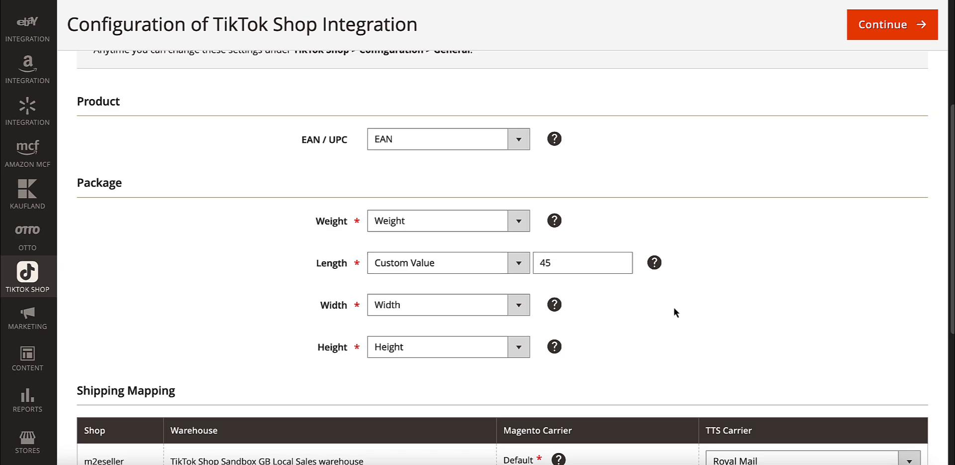
scroll(down, 3)
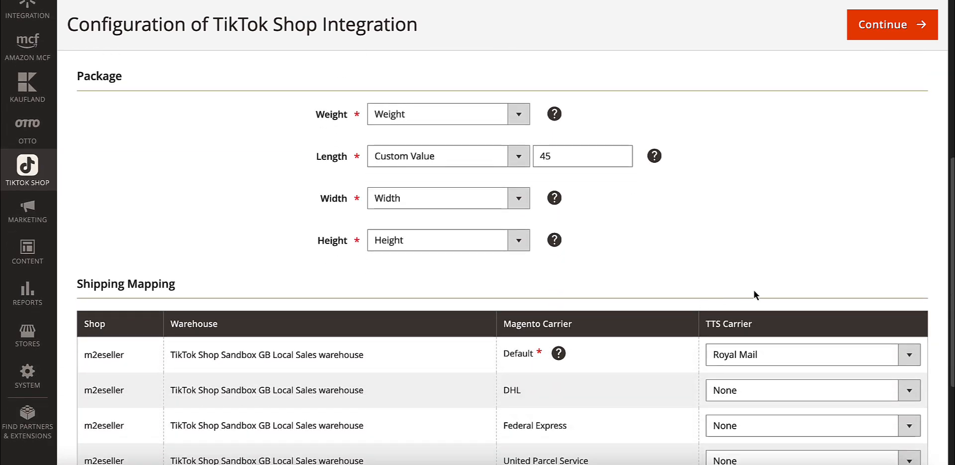
Map the DHL shipping row to the DHL UK TikTok Shop carrier
click(910, 389)
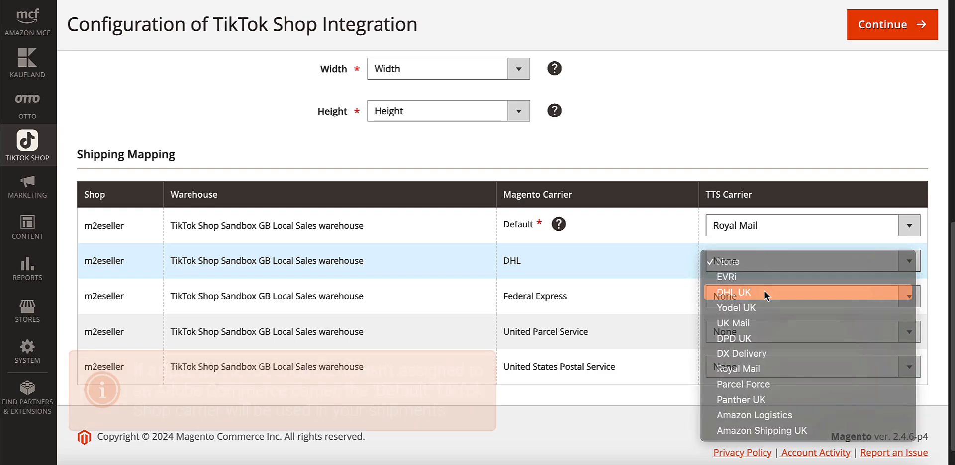
click(734, 292)
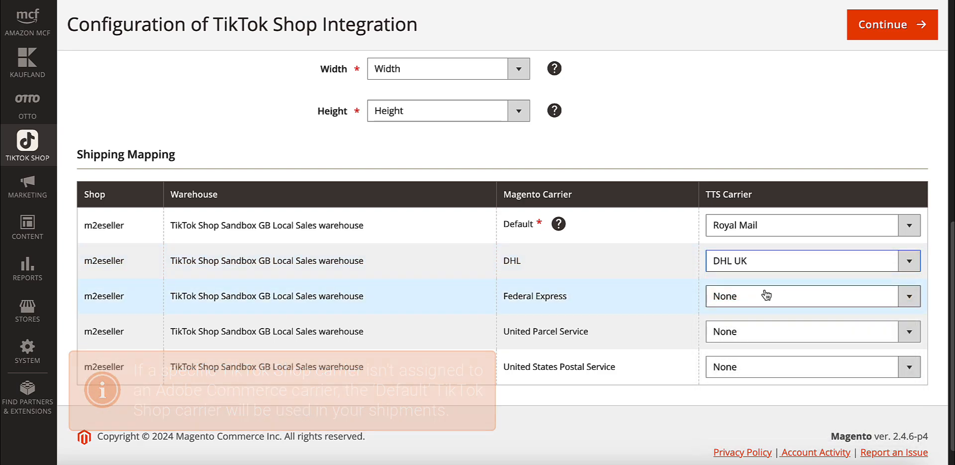
scroll(up, 3)
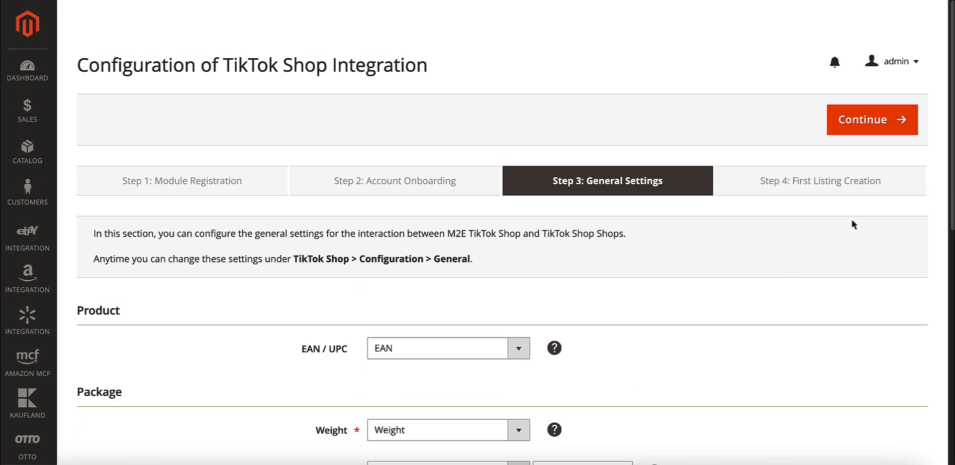
mouse_move(872, 120)
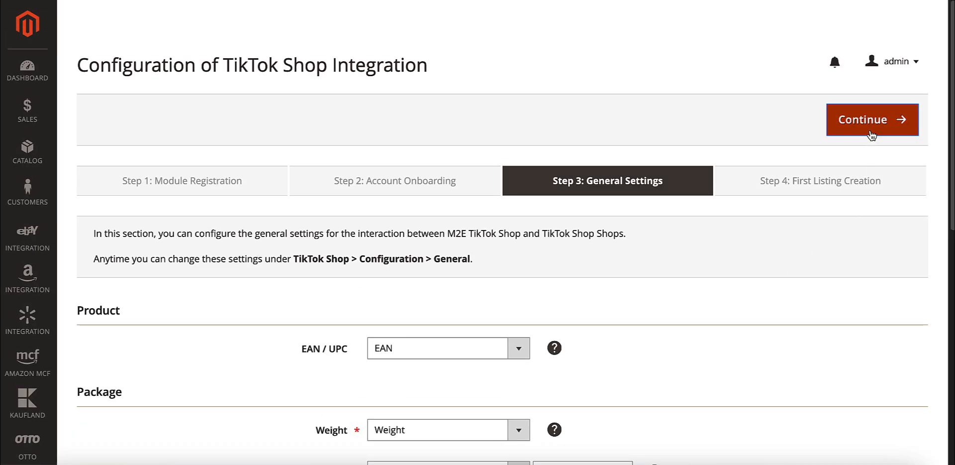
Save Step 3 General Settings and proceed to Step 4: First Listing Creation
click(871, 120)
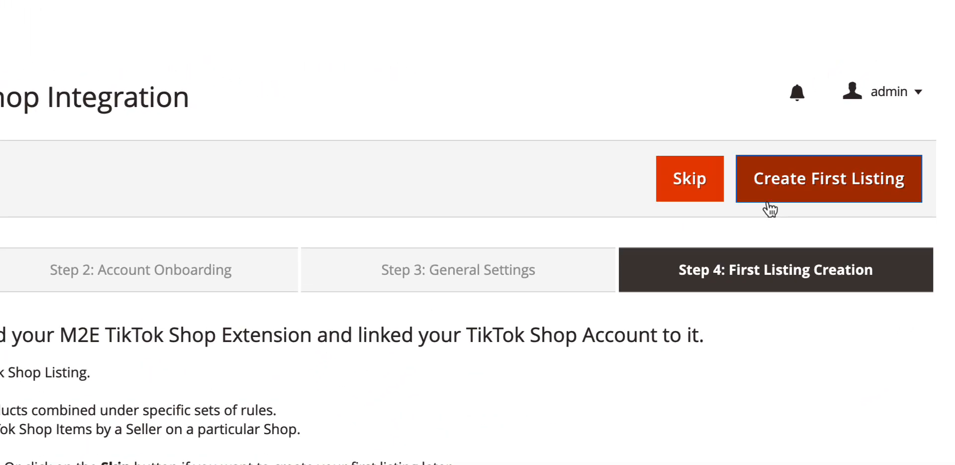
mouse_move(713, 211)
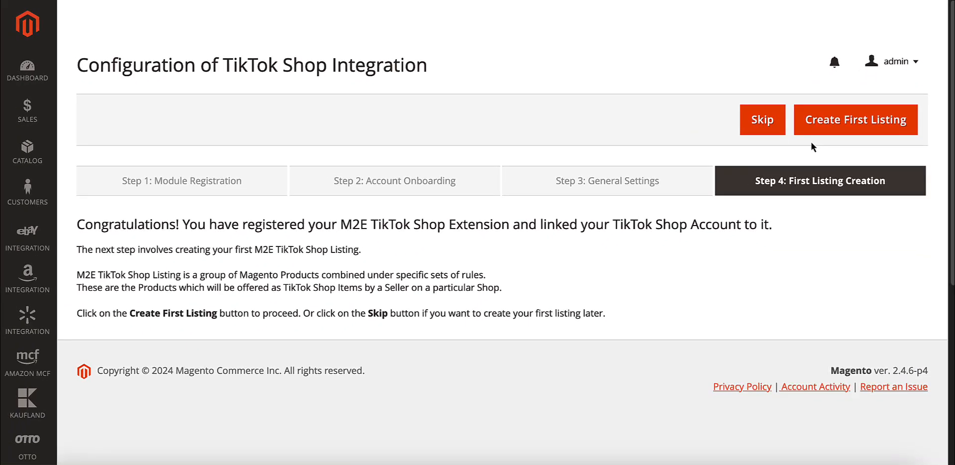
mouse_move(786, 146)
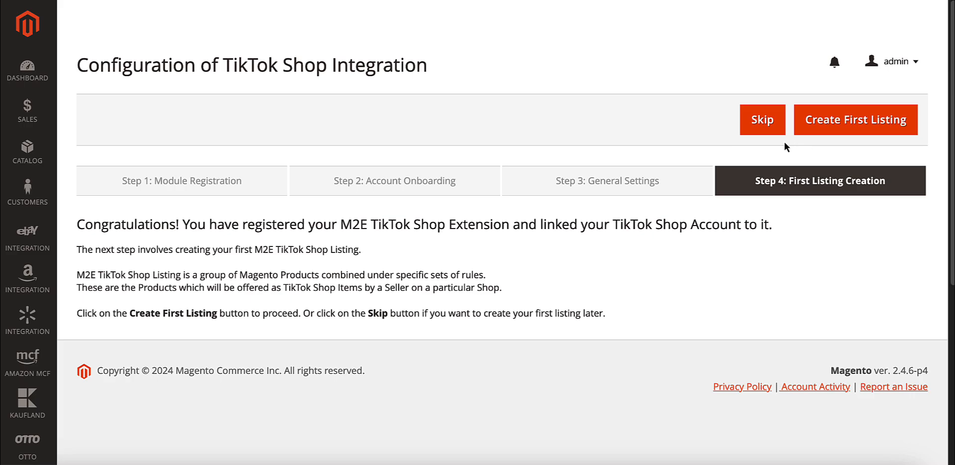